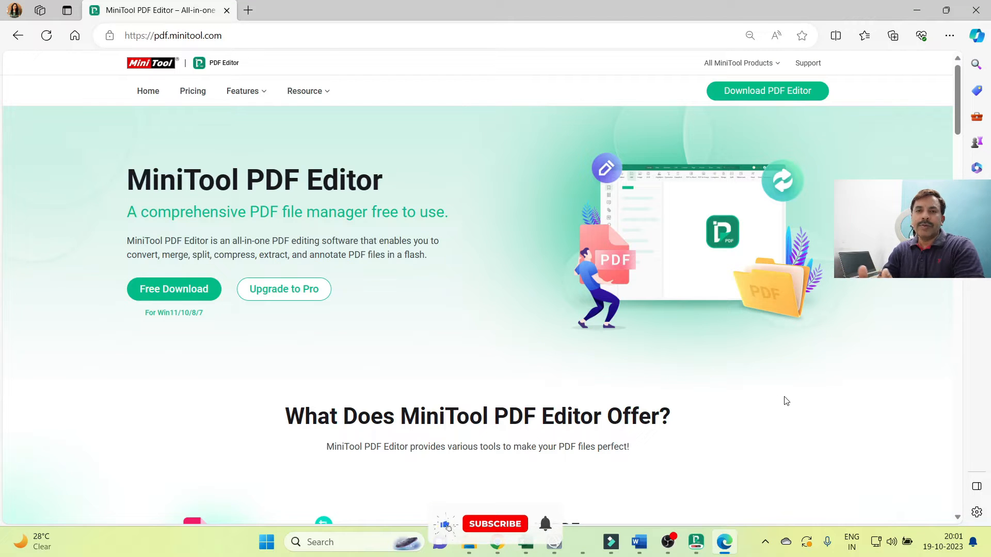
# Step: Download the free MiniTool PDF Editor installer, reveal it in Downloads and allow the unverified app
pyautogui.click(496, 524)
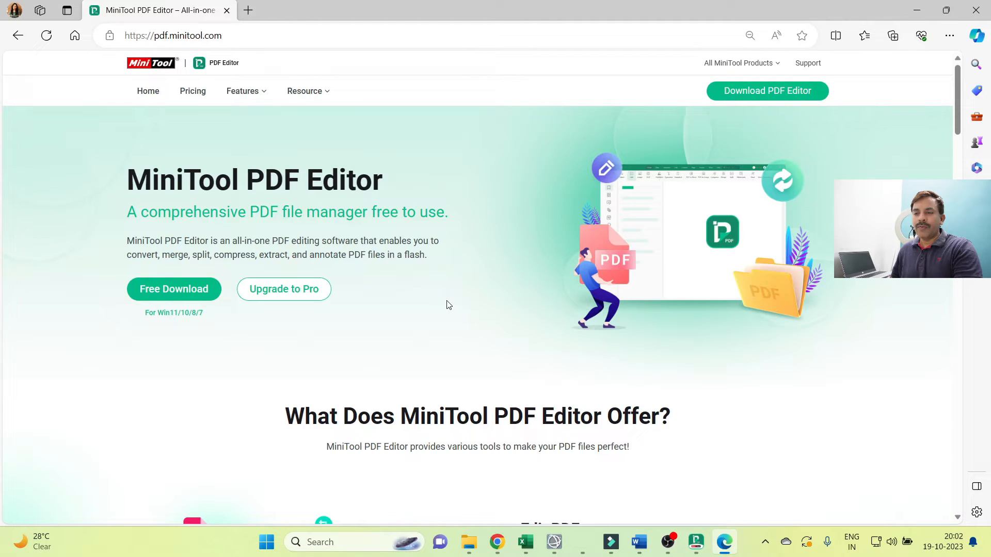
pyautogui.moveTo(441, 305)
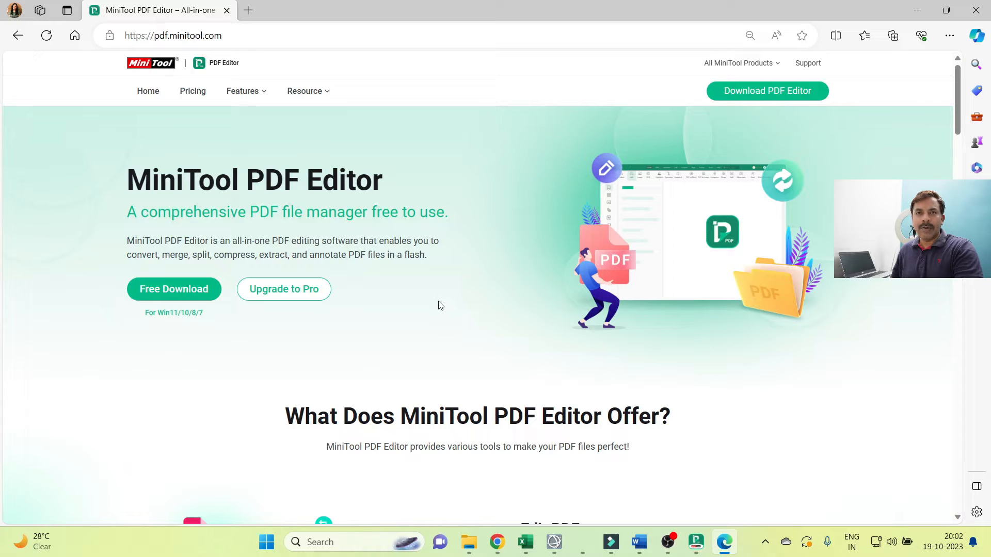
pyautogui.moveTo(159, 298)
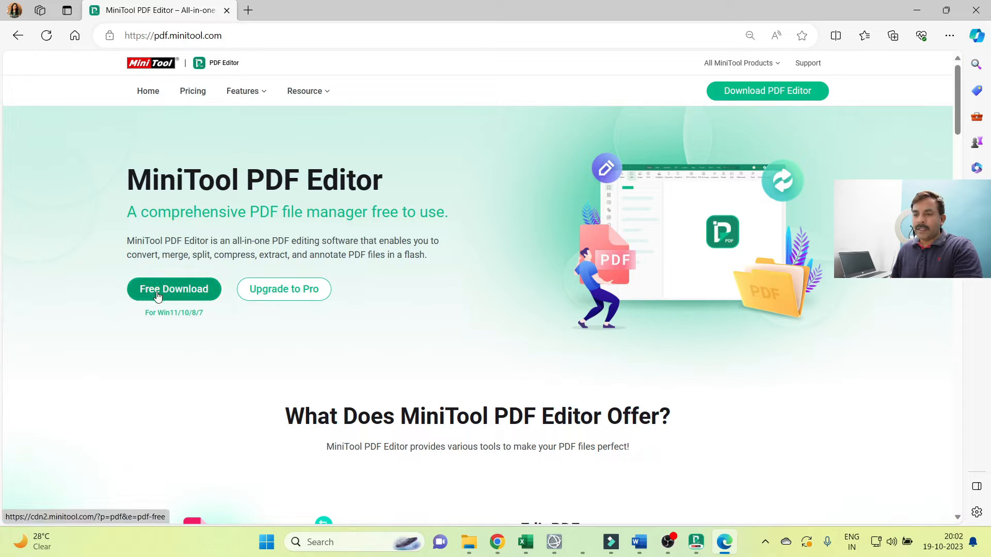
pyautogui.moveTo(169, 297)
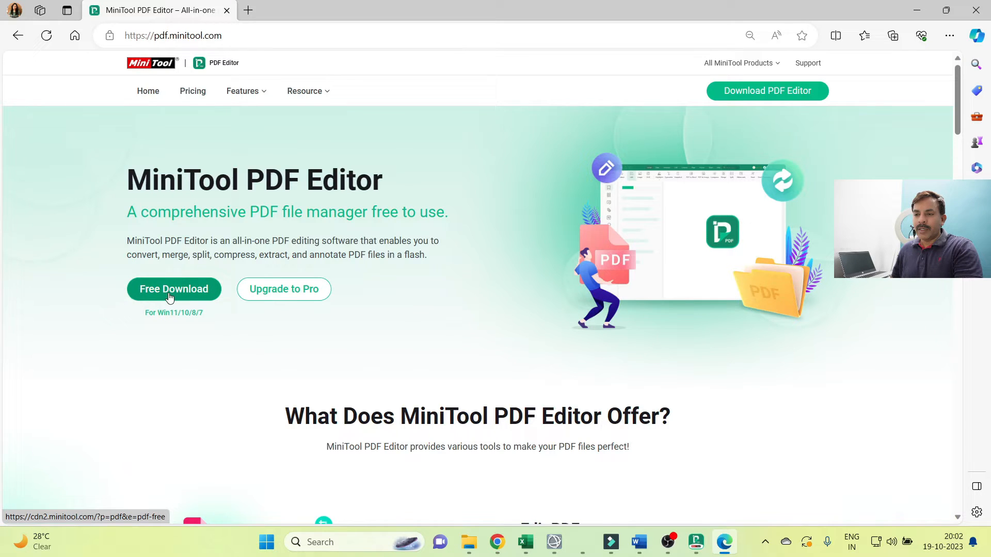
pyautogui.moveTo(194, 298)
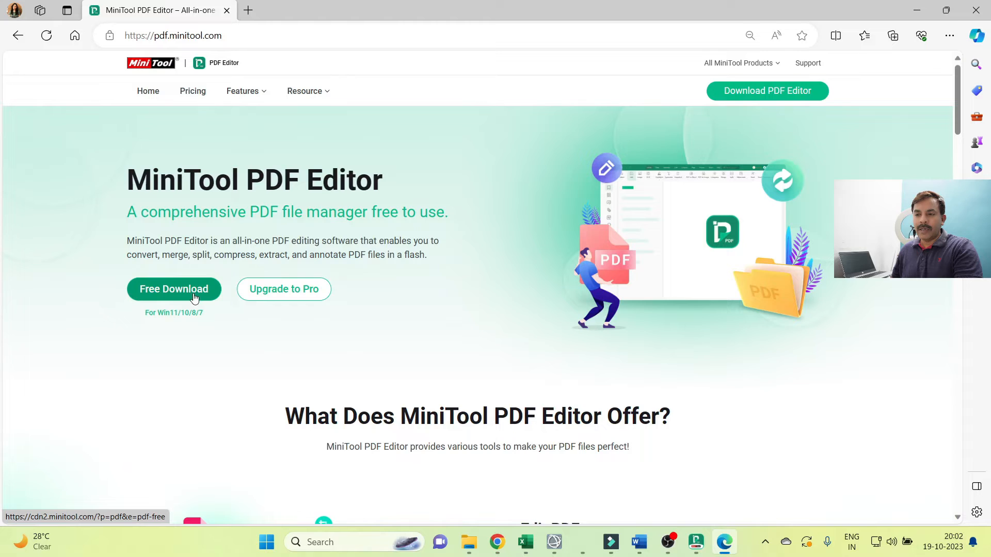
pyautogui.click(174, 290)
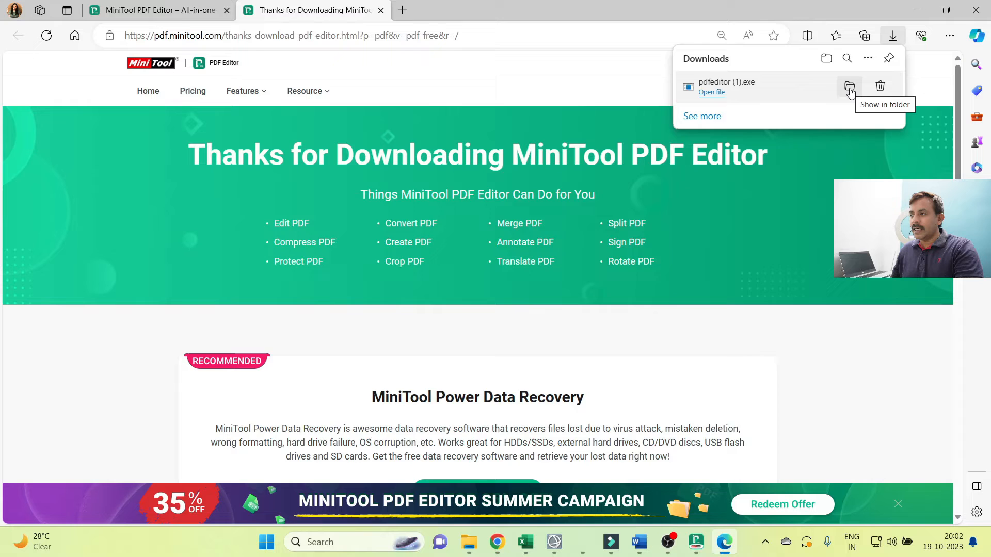
pyautogui.click(850, 87)
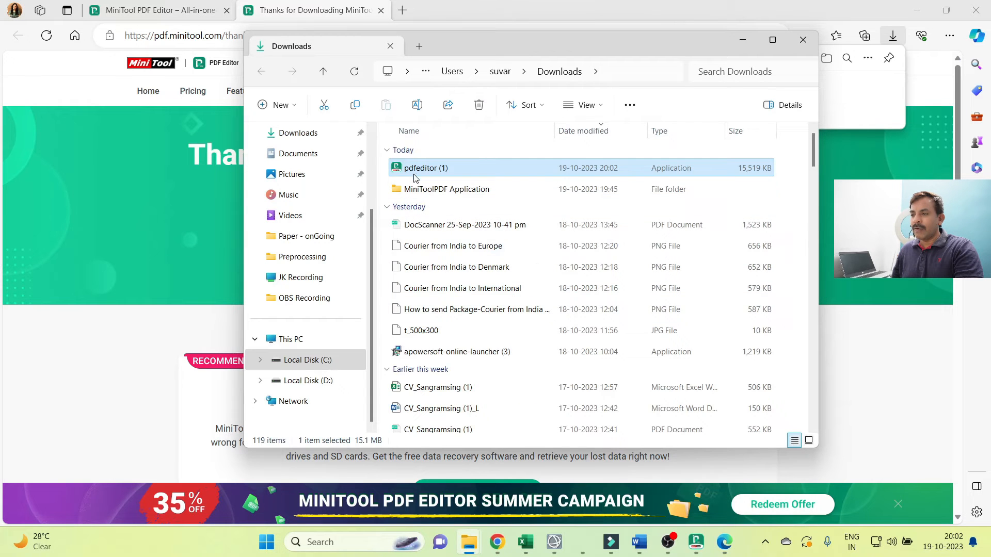
pyautogui.moveTo(415, 174)
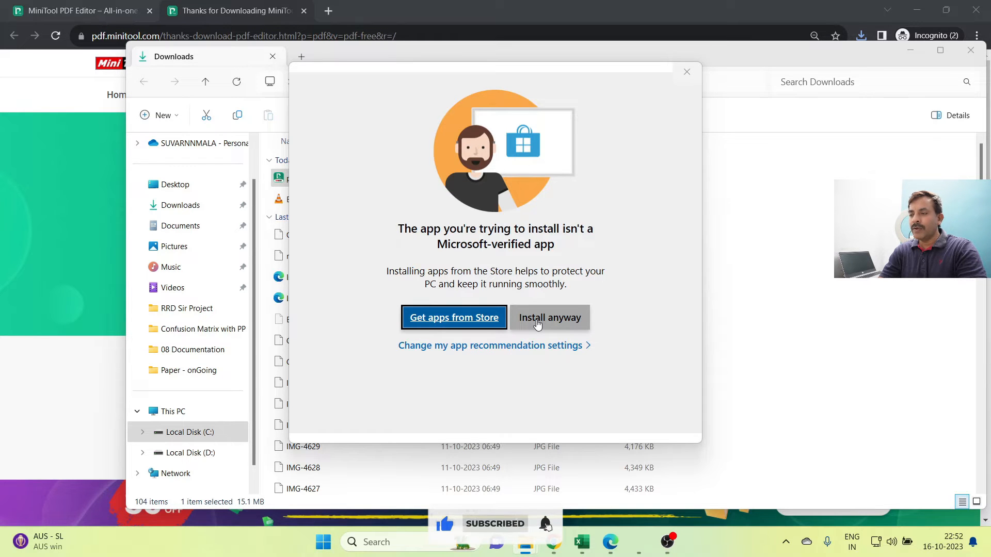
pyautogui.click(549, 318)
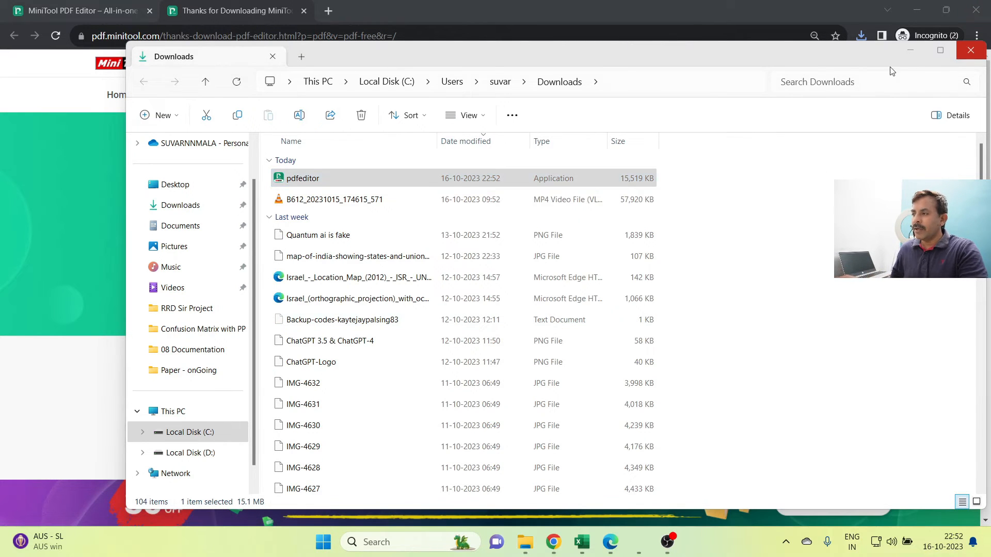
# Step: Run the pdfeditor installer, install MiniTool PDF Editor and launch it
pyautogui.doubleClick(303, 177)
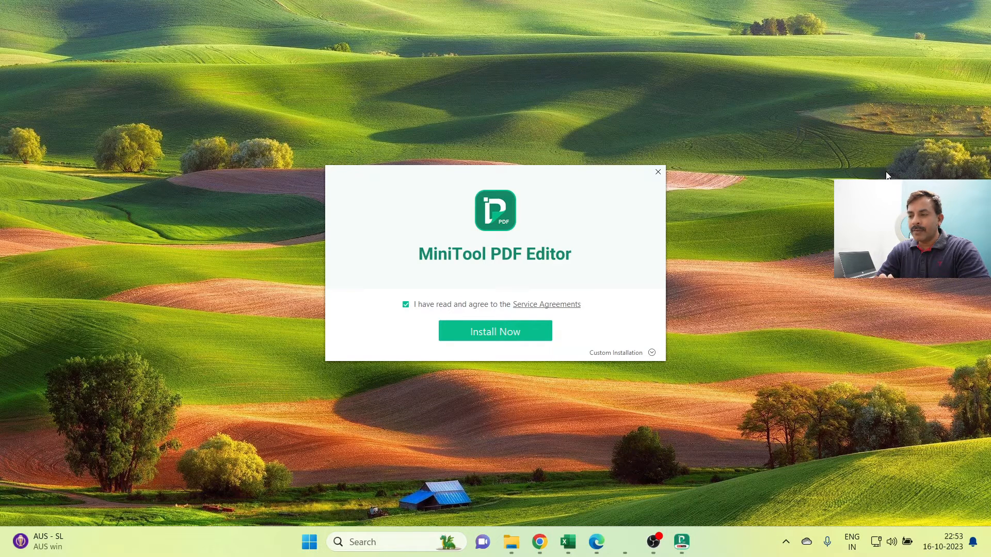
pyautogui.click(495, 330)
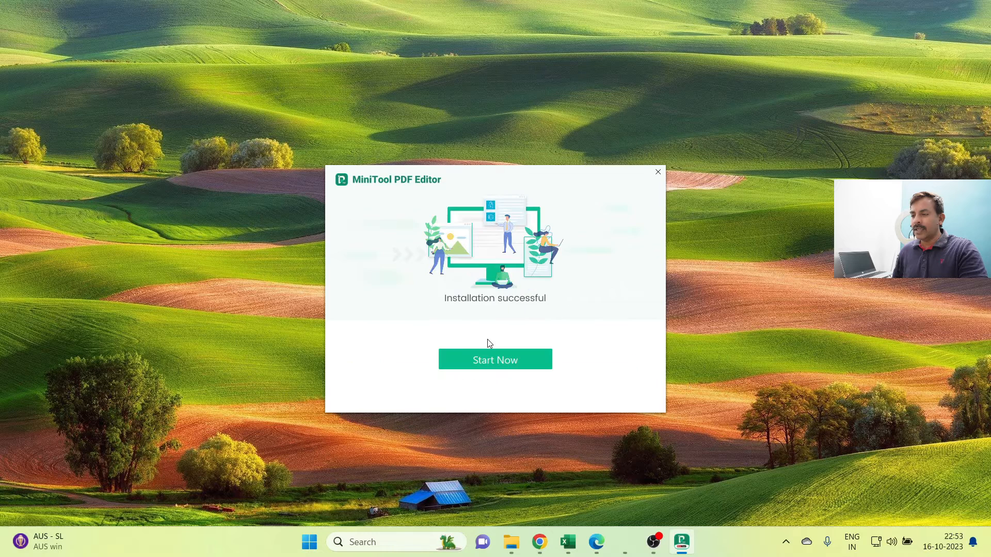
pyautogui.click(496, 359)
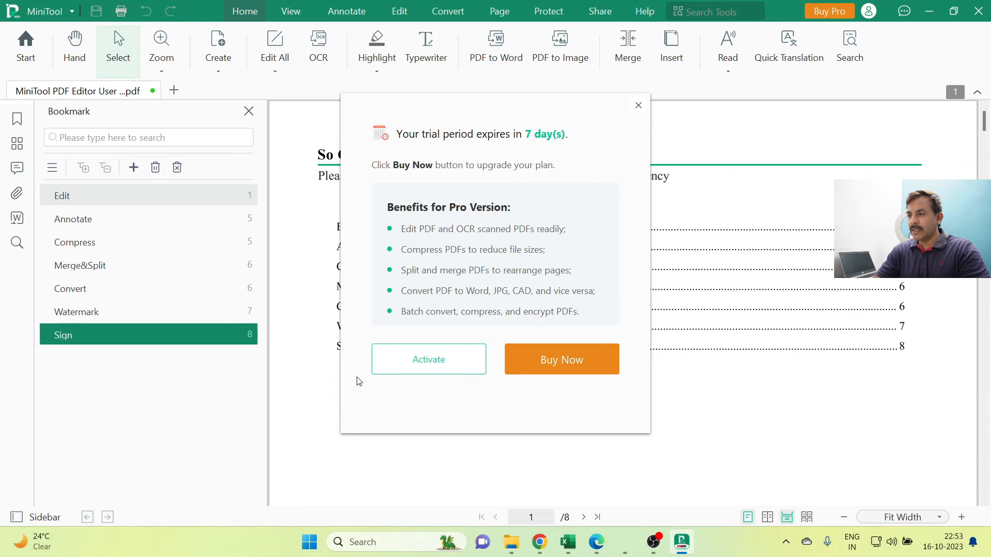
pyautogui.moveTo(463, 368)
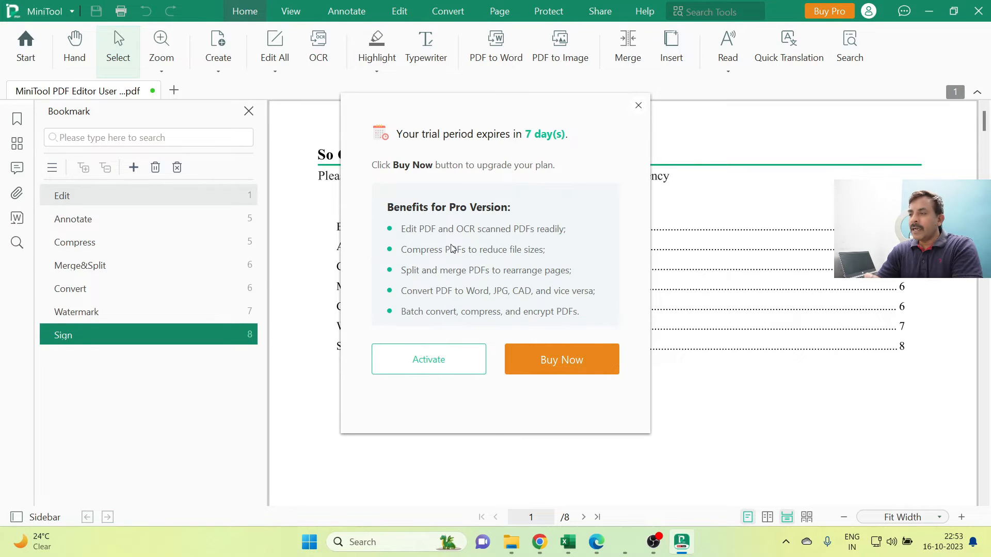
# Step: Dismiss the trial notice, browse the guide's Merge & Split and Edit sections, then close the guide
pyautogui.click(638, 105)
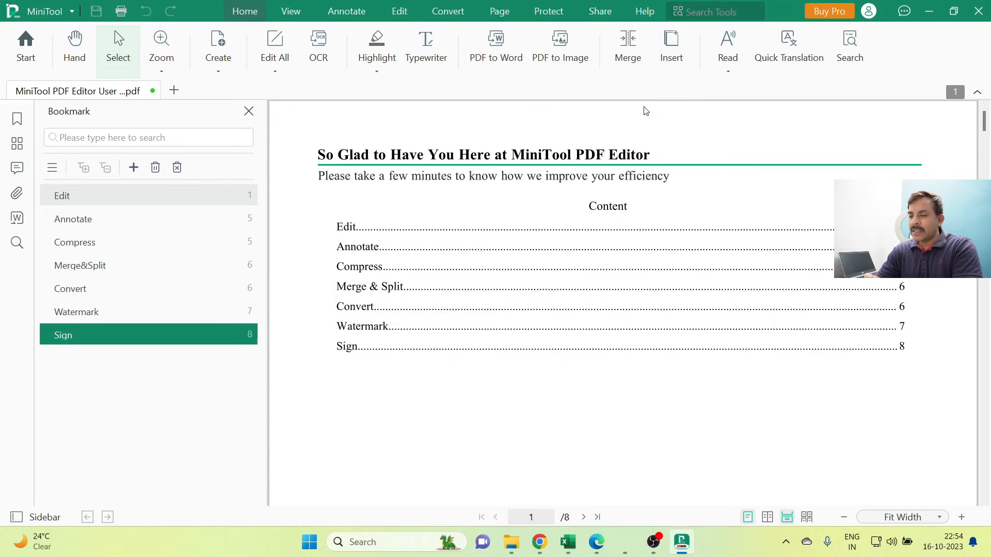
pyautogui.moveTo(76, 228)
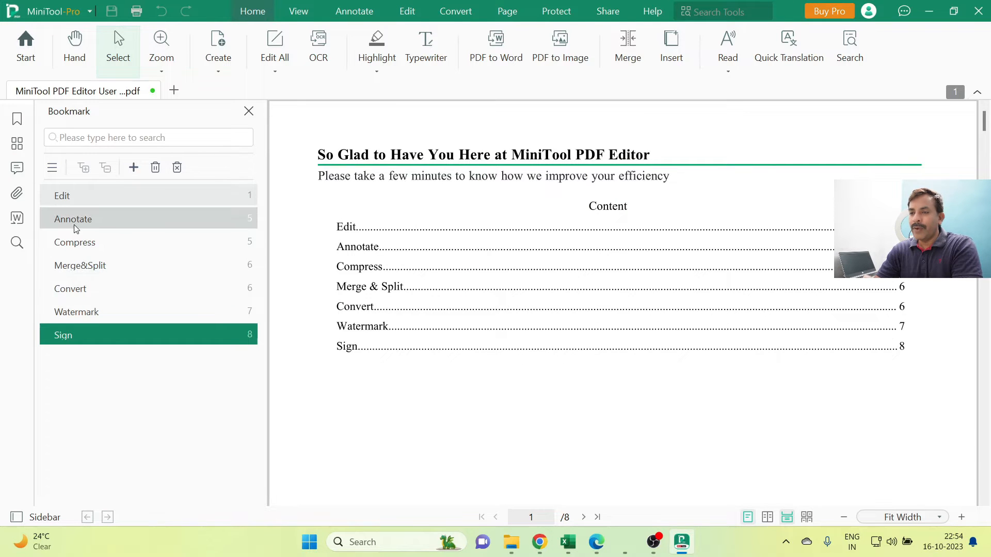
pyautogui.click(79, 265)
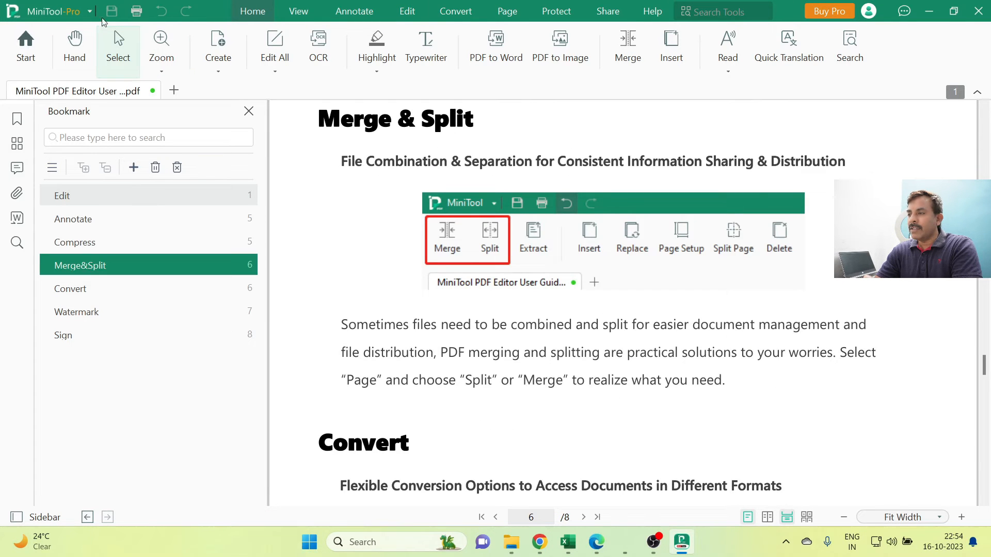
pyautogui.moveTo(70, 217)
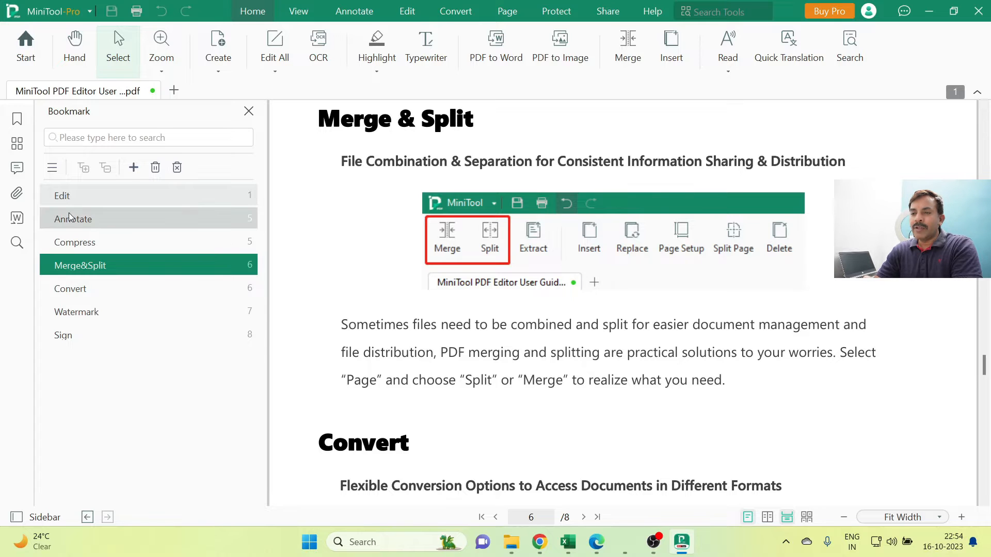
pyautogui.click(62, 196)
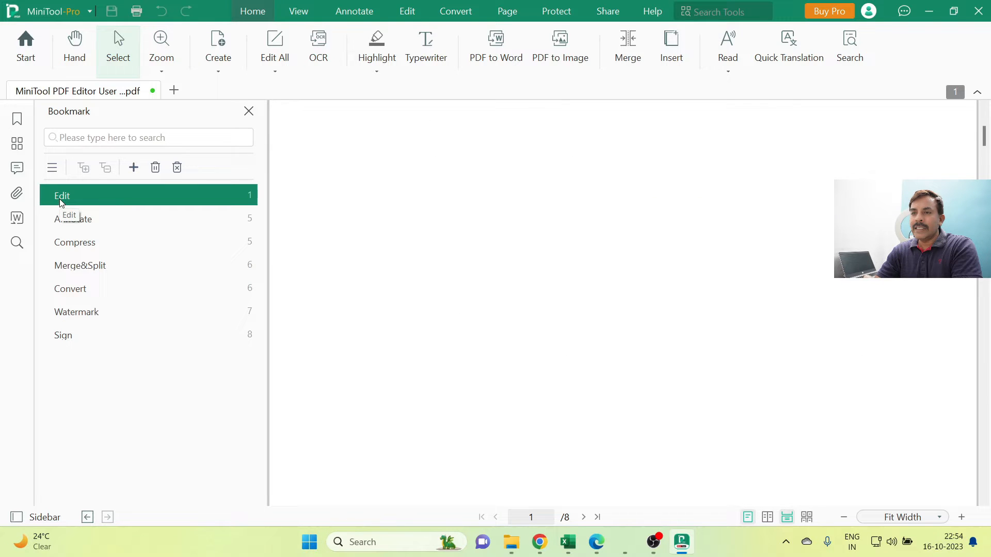
pyautogui.click(25, 44)
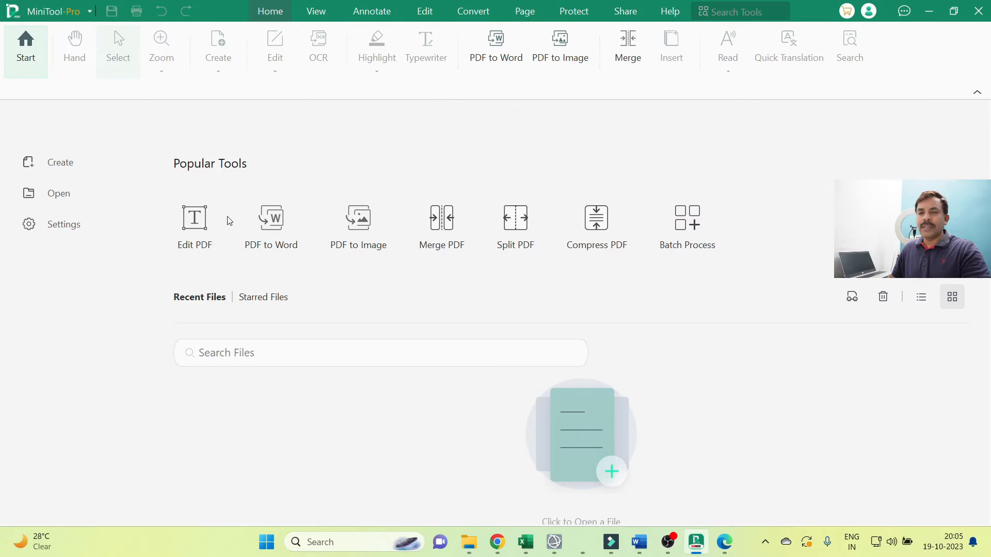
pyautogui.moveTo(70, 197)
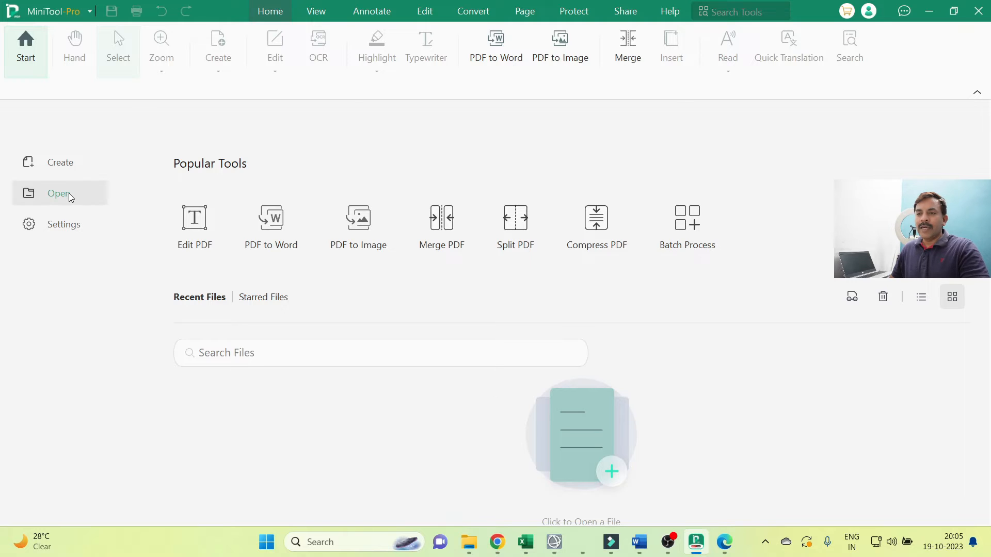
# Step: Open the CV PDF from the Downloads folder for editing
pyautogui.click(58, 193)
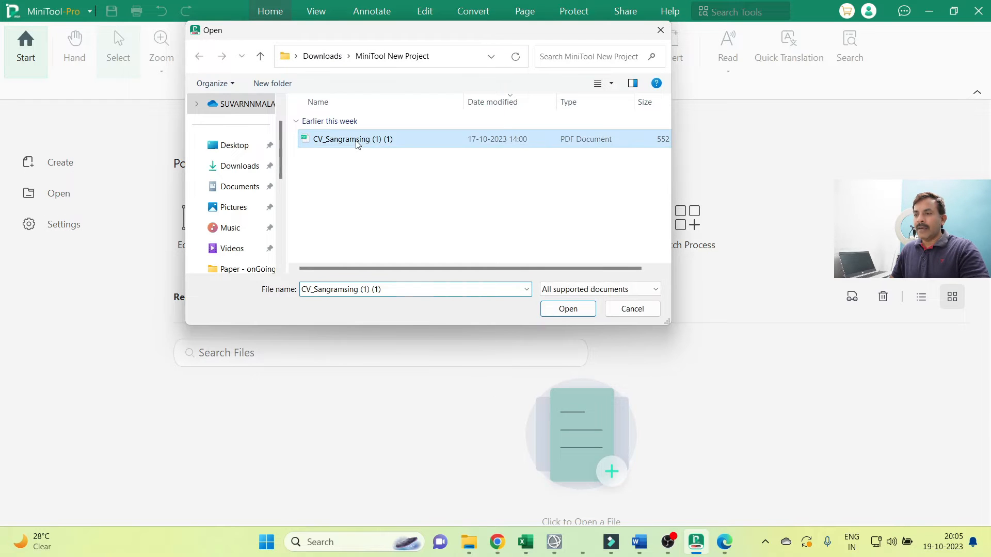
pyautogui.click(568, 309)
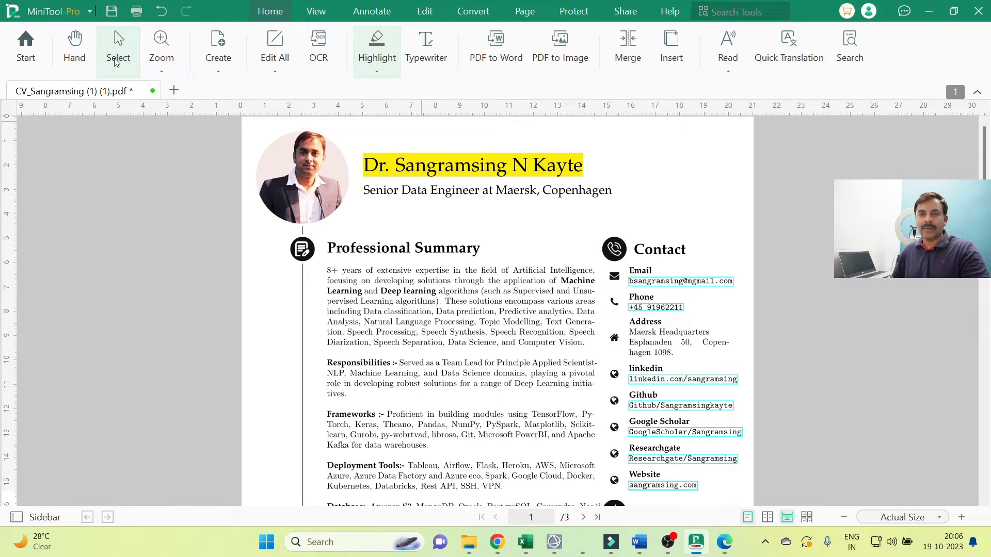
# Step: Enter Edit All mode to change the Professional Summary's 8+ years to 20+ years
pyautogui.click(425, 46)
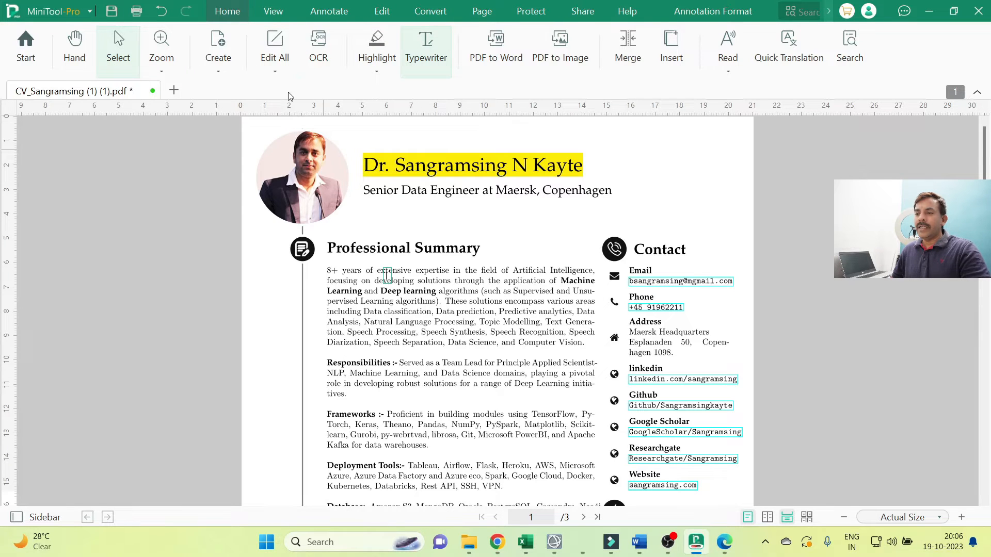
pyautogui.moveTo(275, 46)
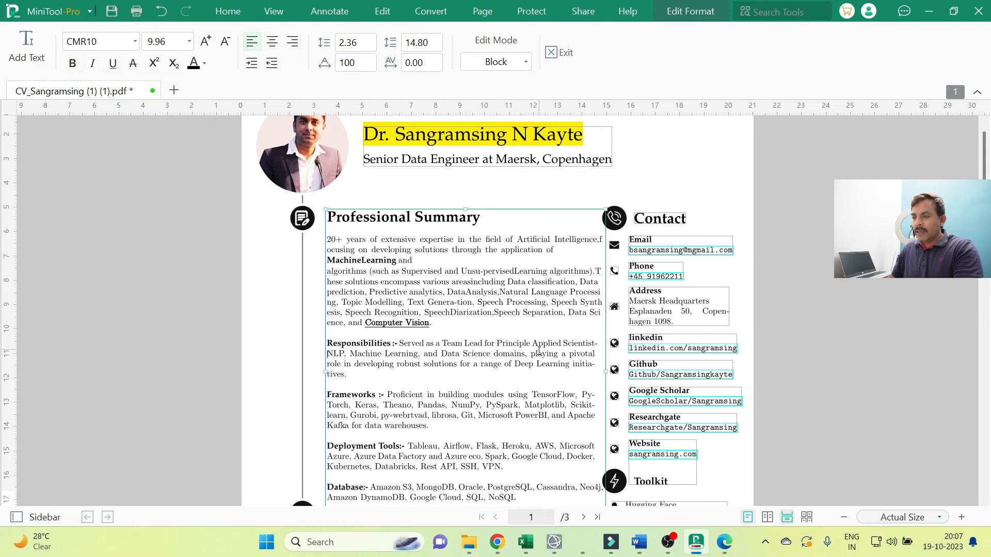
pyautogui.click(681, 250)
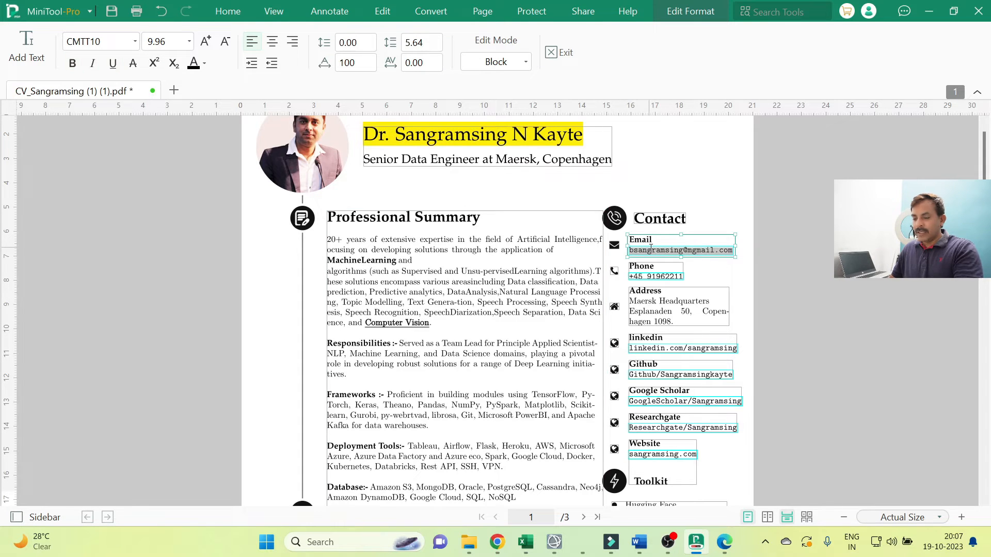
pyautogui.write('jaypalsin')
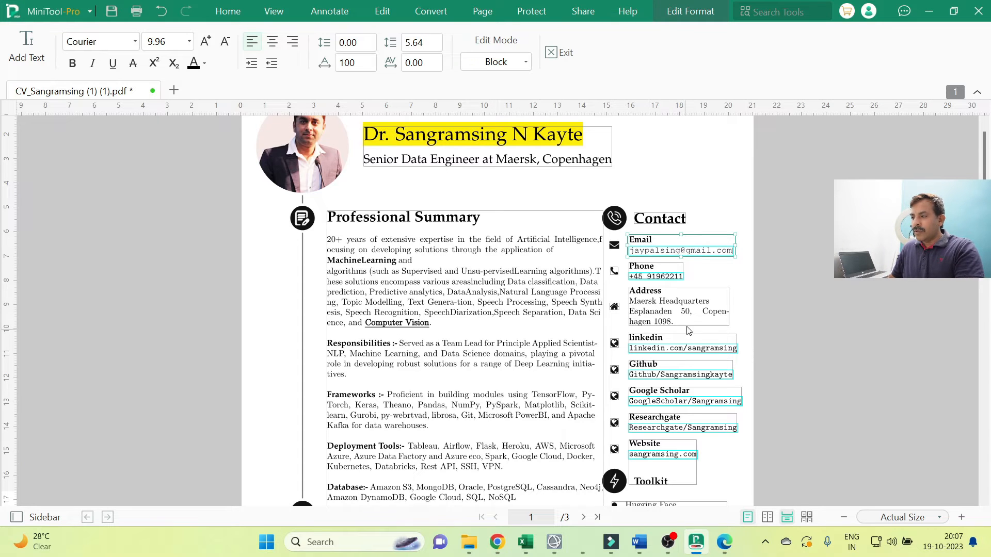
pyautogui.click(656, 276)
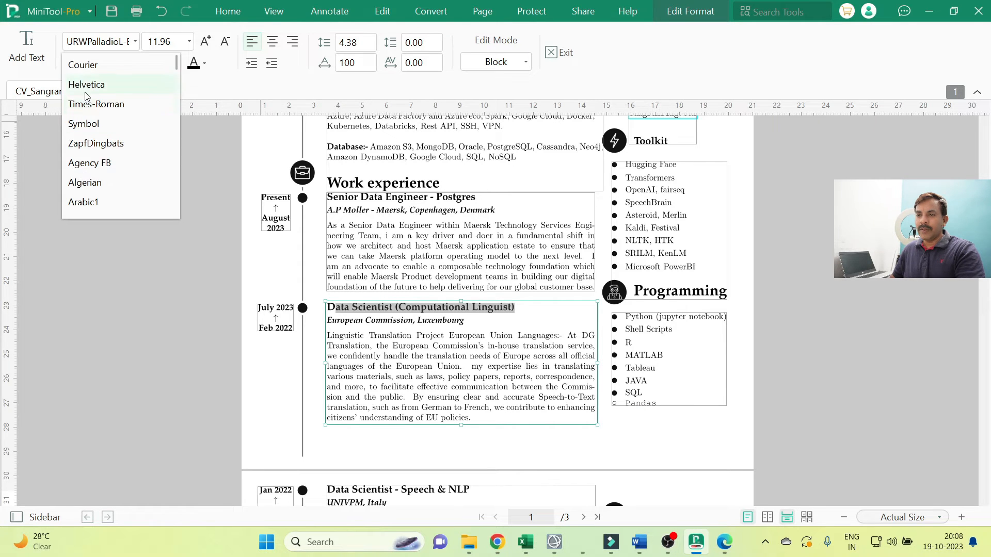
pyautogui.click(87, 85)
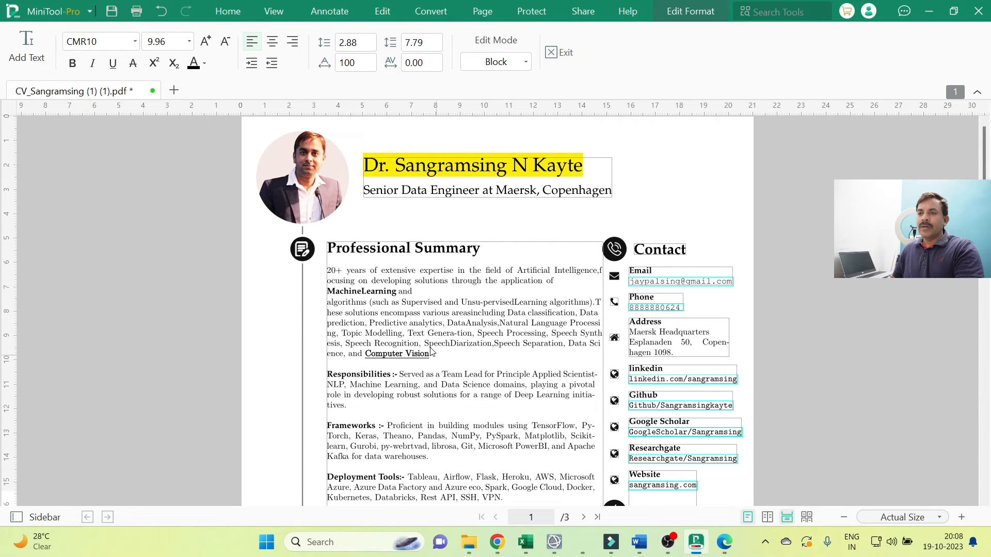
pyautogui.moveTo(415, 318)
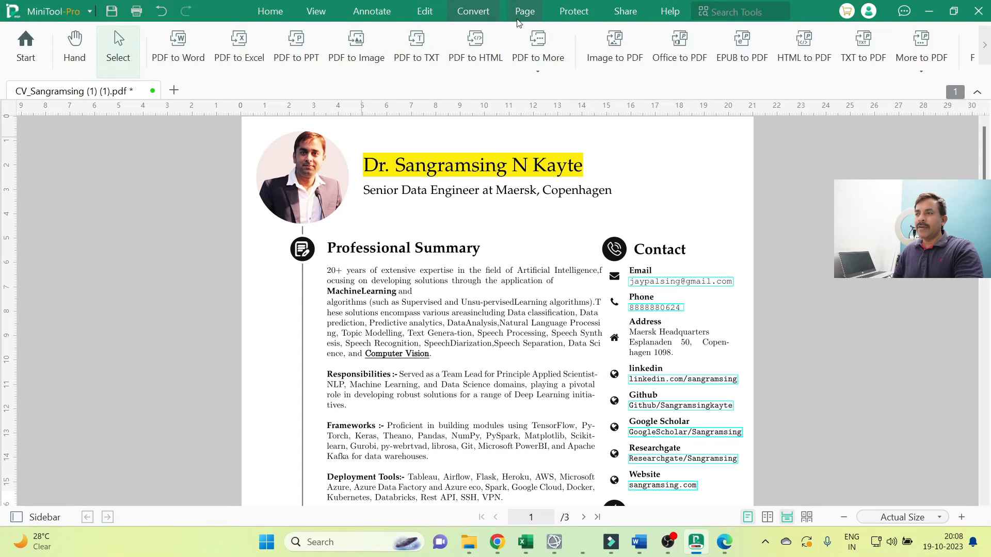
# Step: Browse the Page tab's thumbnails, then return to the Home view of the edited CV
pyautogui.click(525, 10)
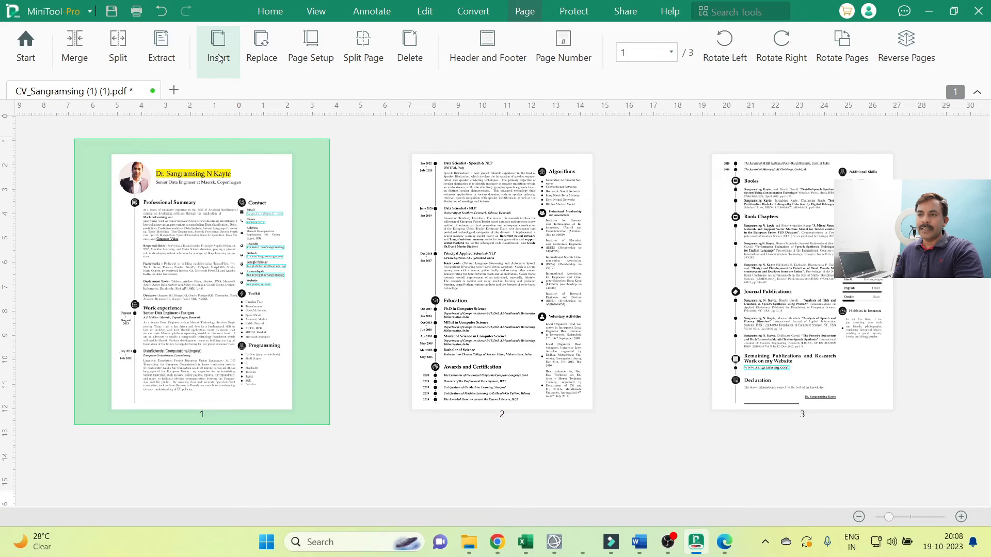
pyautogui.moveTo(256, 55)
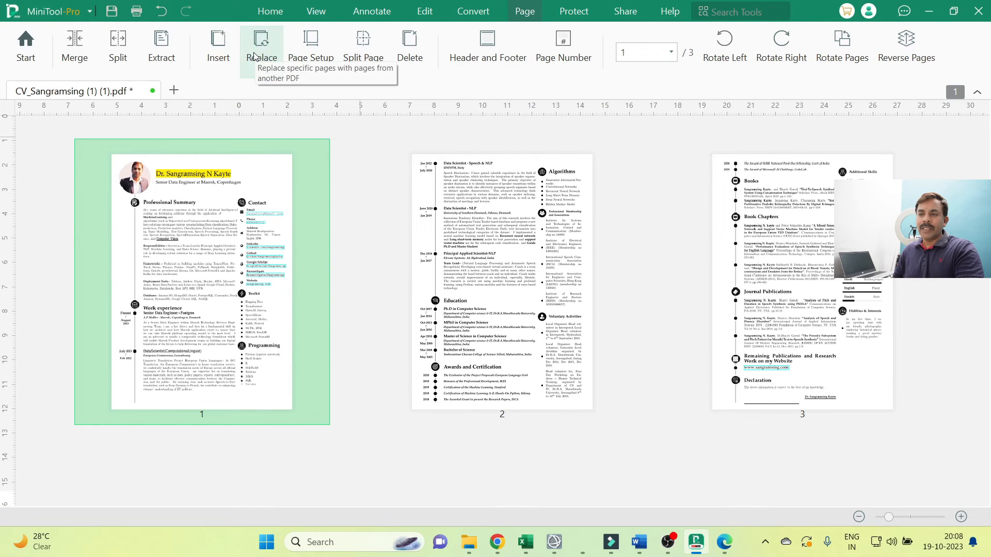
pyautogui.click(270, 10)
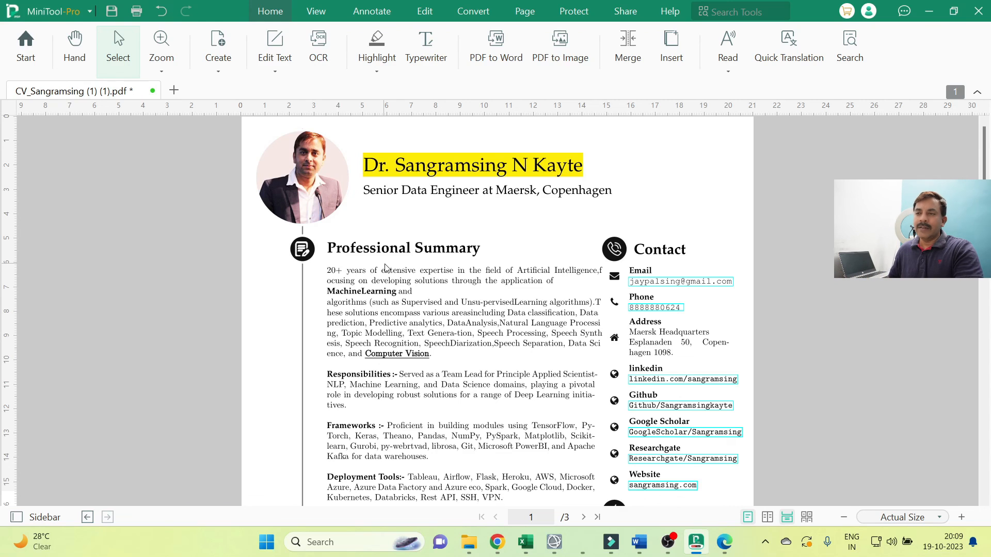
# Step: Close the edited CV and save the changes
pyautogui.click(151, 91)
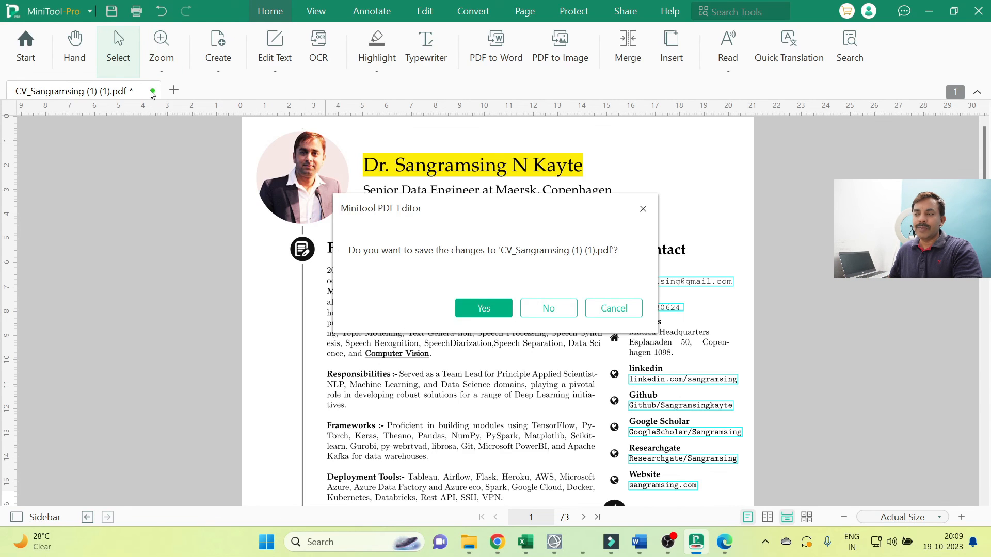
pyautogui.click(548, 307)
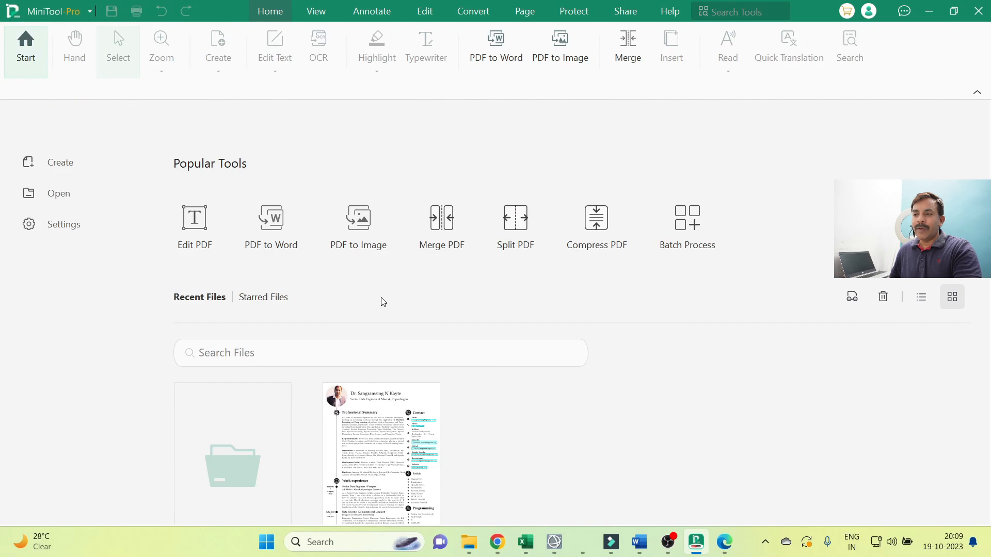
pyautogui.moveTo(108, 136)
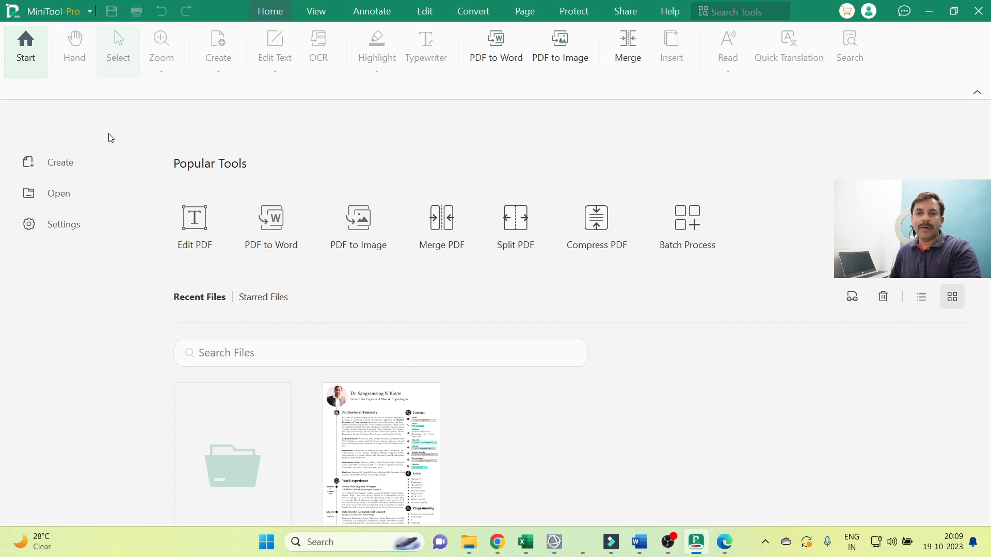